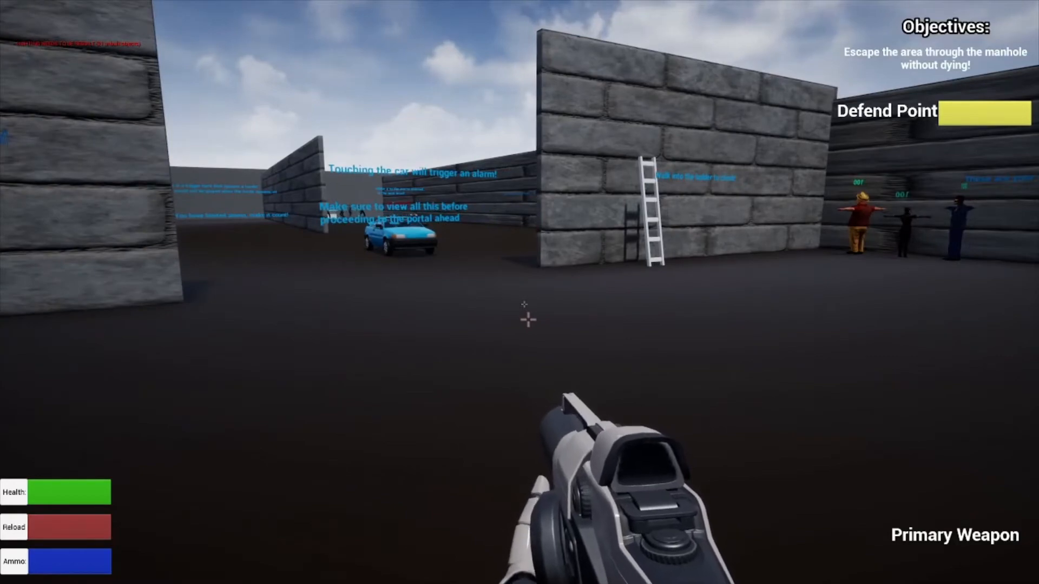
pyautogui.moveTo(519, 316)
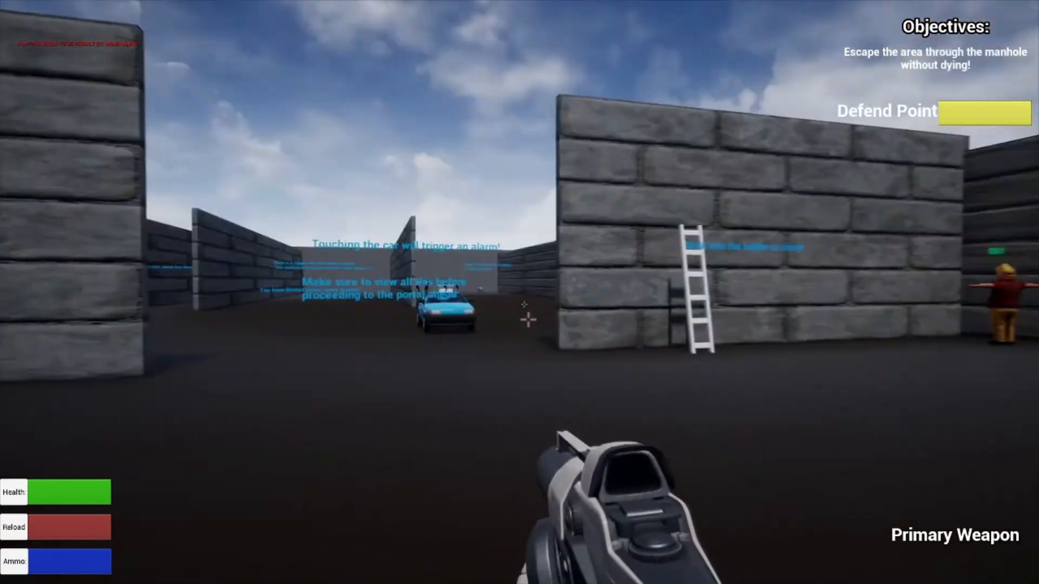
pyautogui.moveTo(520, 319)
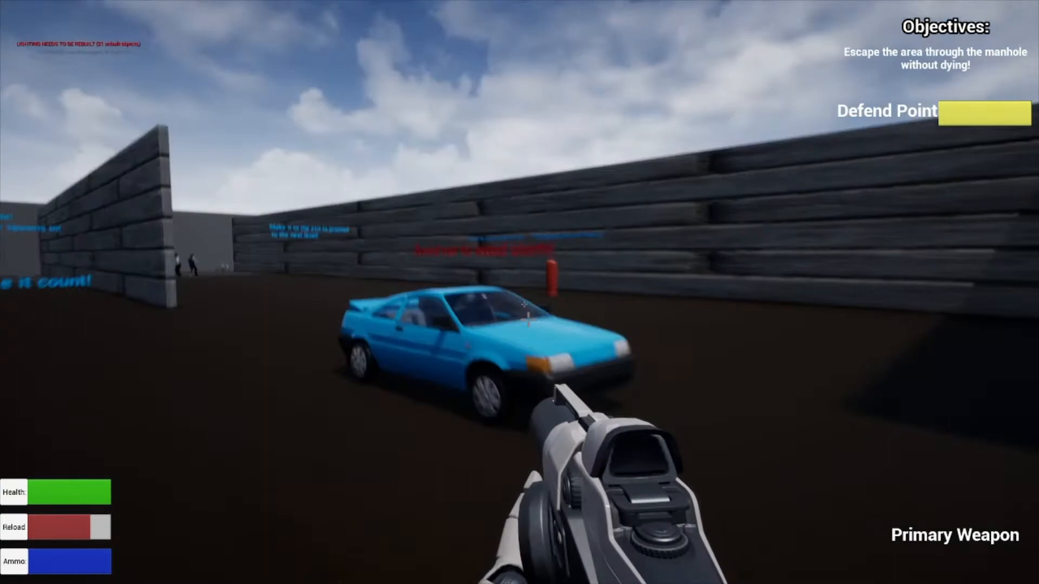
pyautogui.moveTo(519, 292)
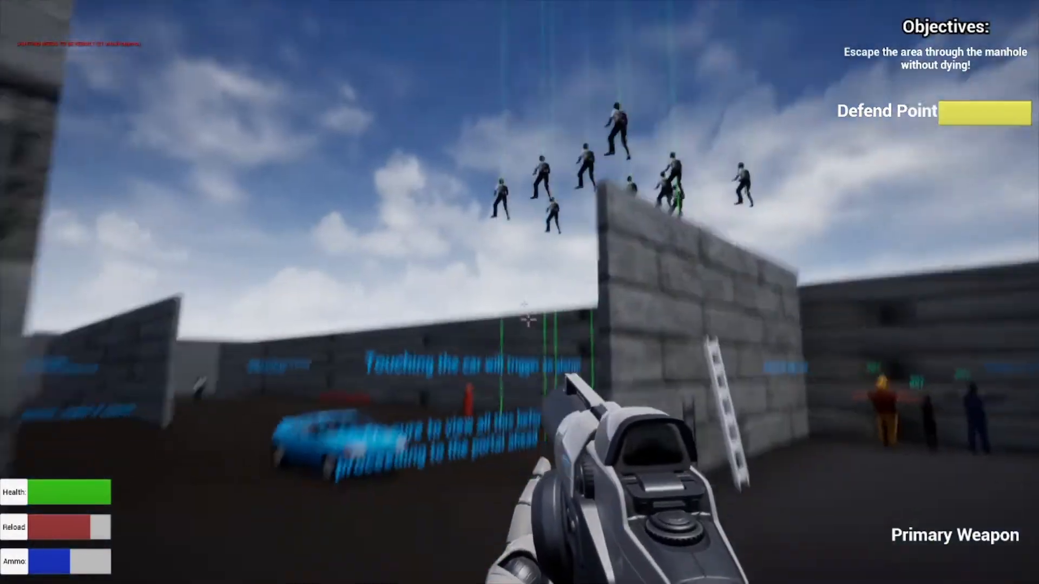
# Pause the game with Escape and quit to the Main Menu from the pause screen
pyautogui.press('Escape')
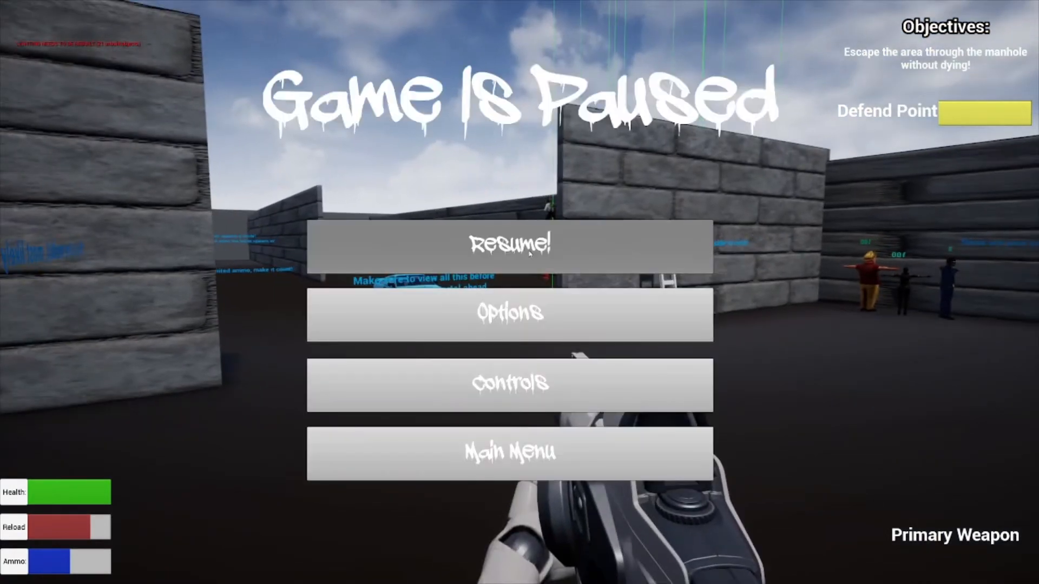
pyautogui.moveTo(510, 383)
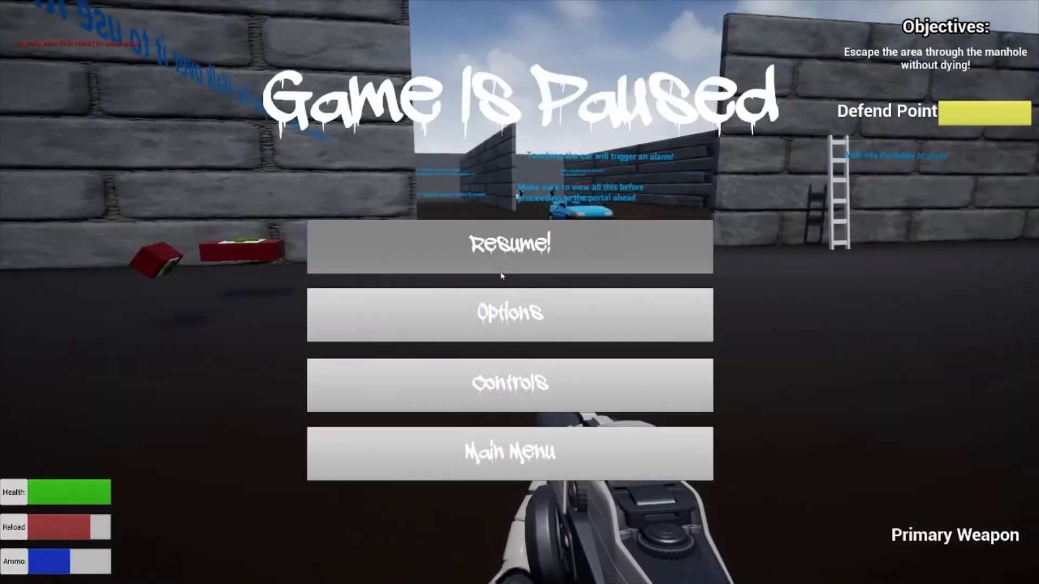
pyautogui.click(509, 453)
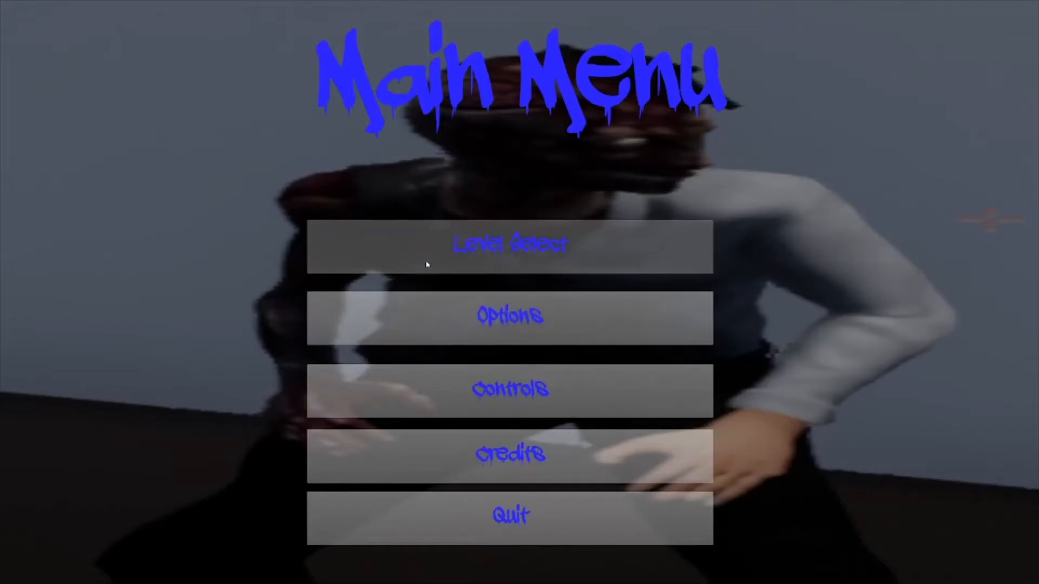
# Reach the Level Select screen, return to the Main Menu, then reopen Level Select
pyautogui.click(508, 243)
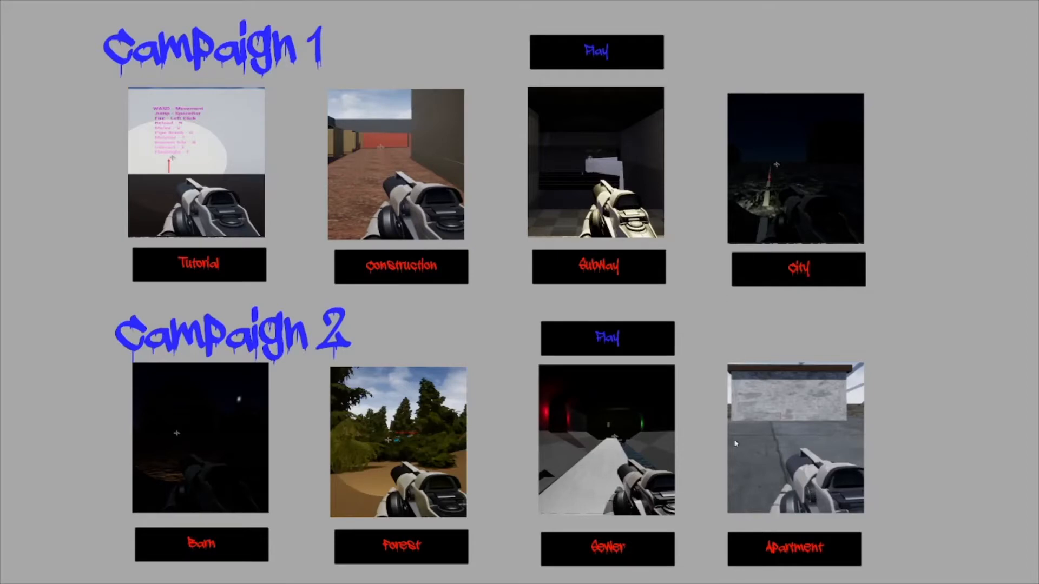
pyautogui.moveTo(201, 288)
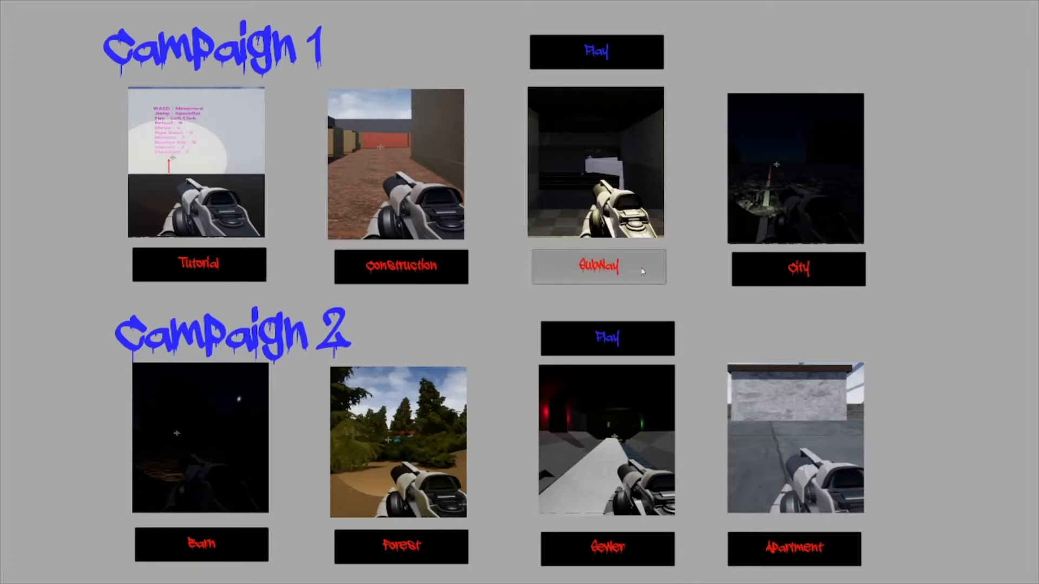
pyautogui.moveTo(233, 504)
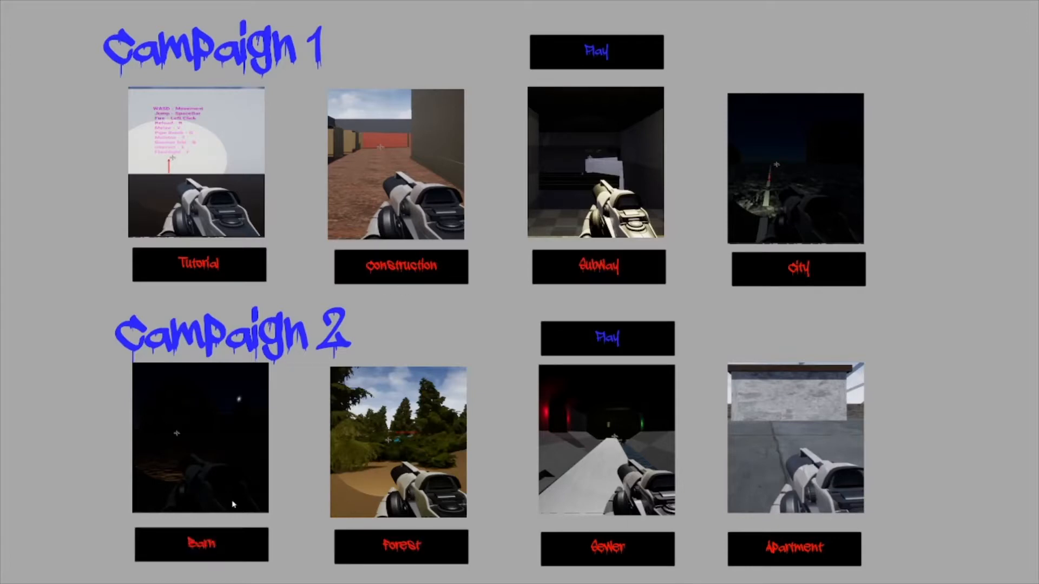
pyautogui.click(606, 339)
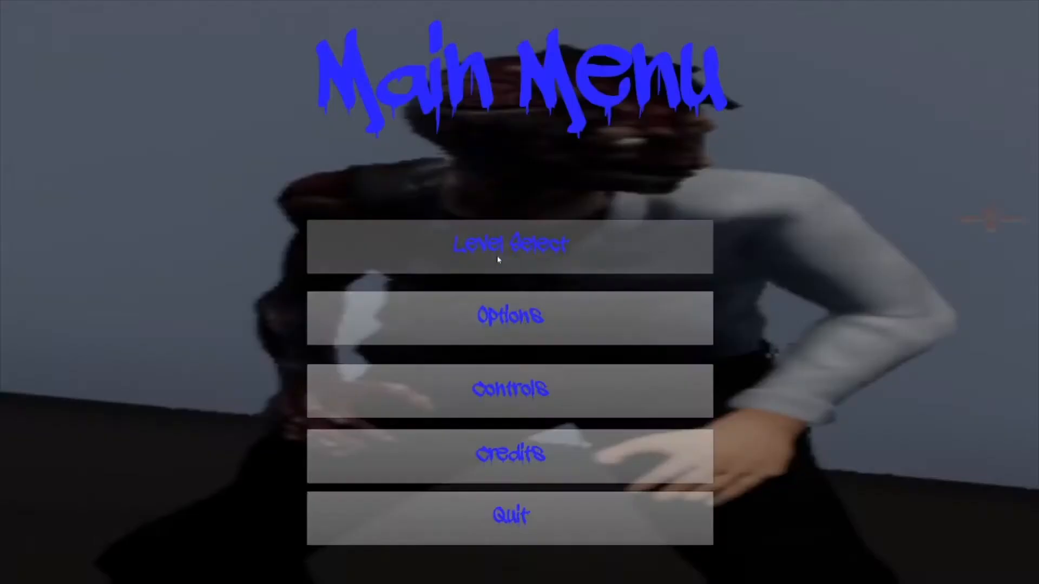
pyautogui.moveTo(224, 297)
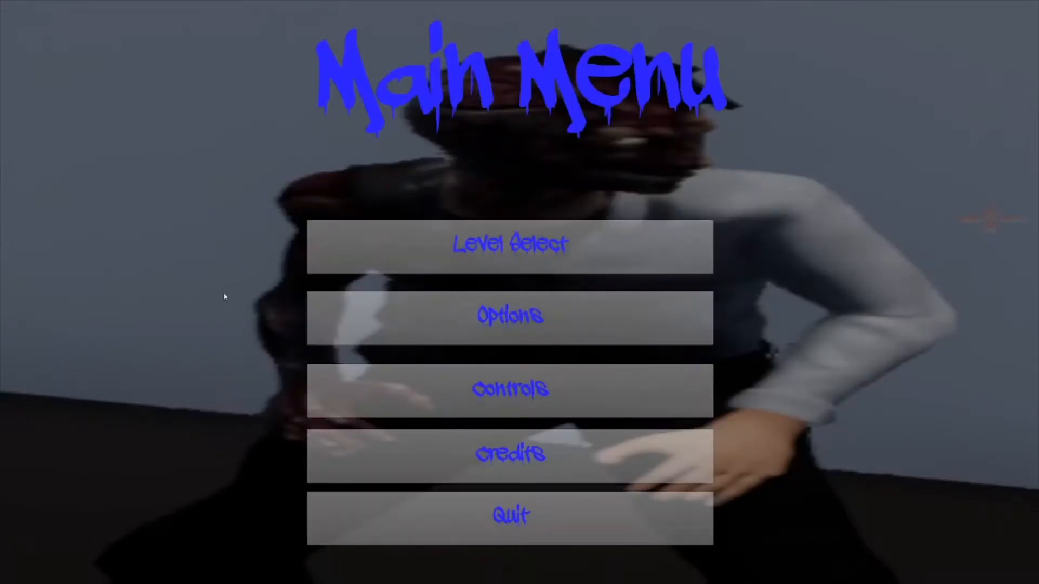
pyautogui.click(508, 244)
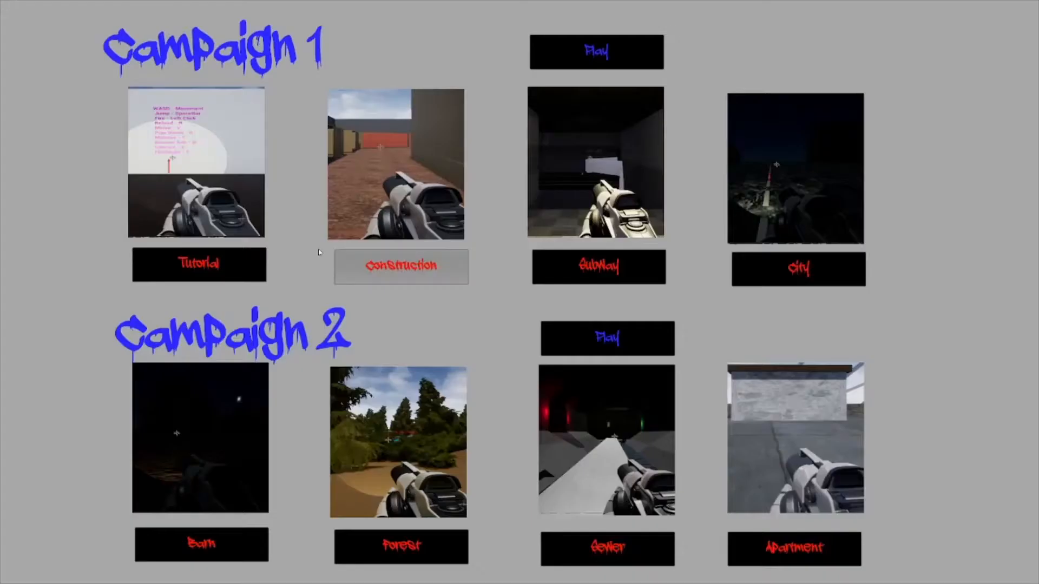
pyautogui.click(595, 52)
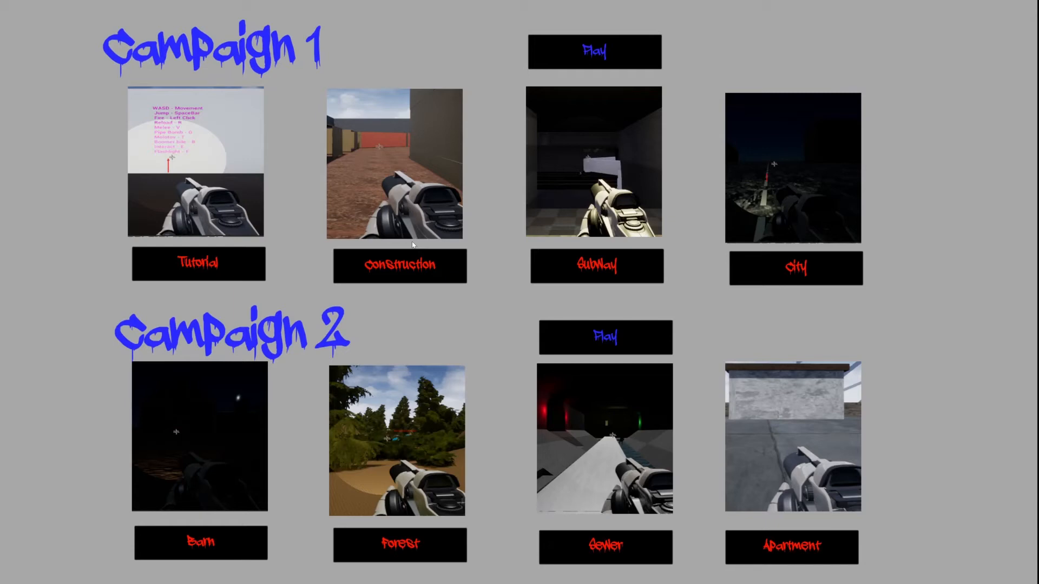
pyautogui.click(604, 337)
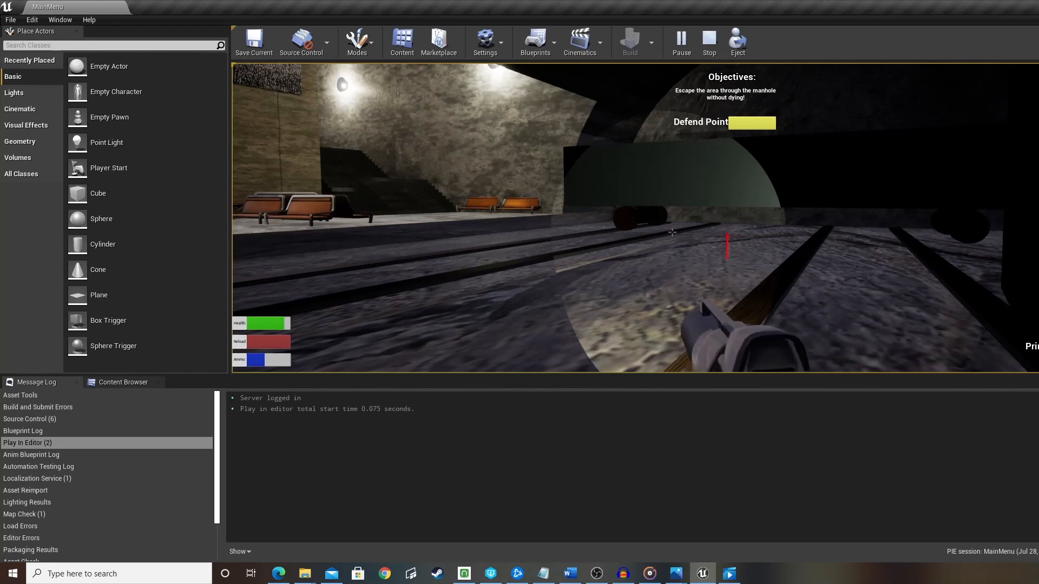
# Open the Windows Start menu over the running subway level
pyautogui.click(10, 574)
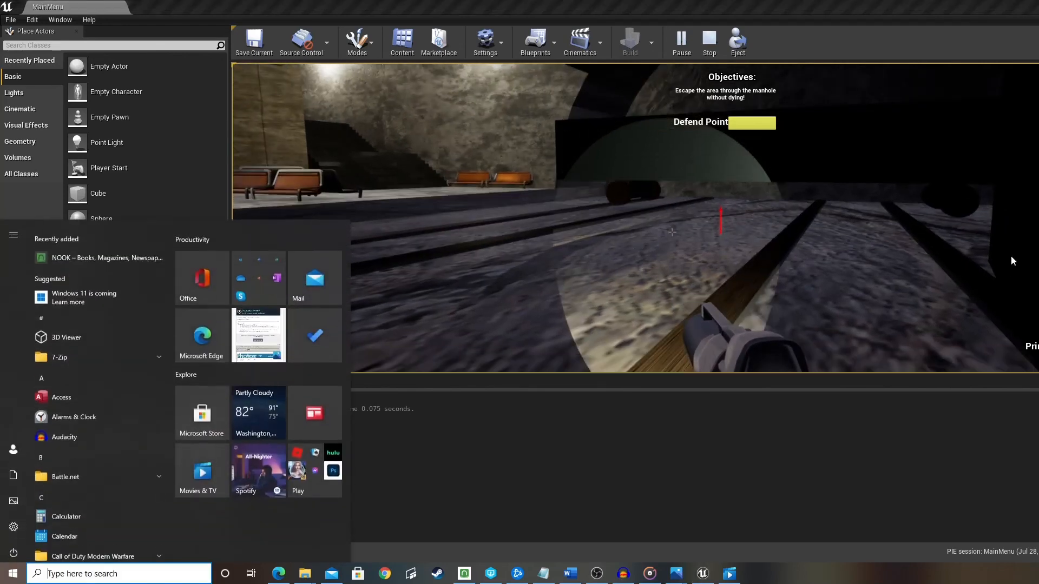